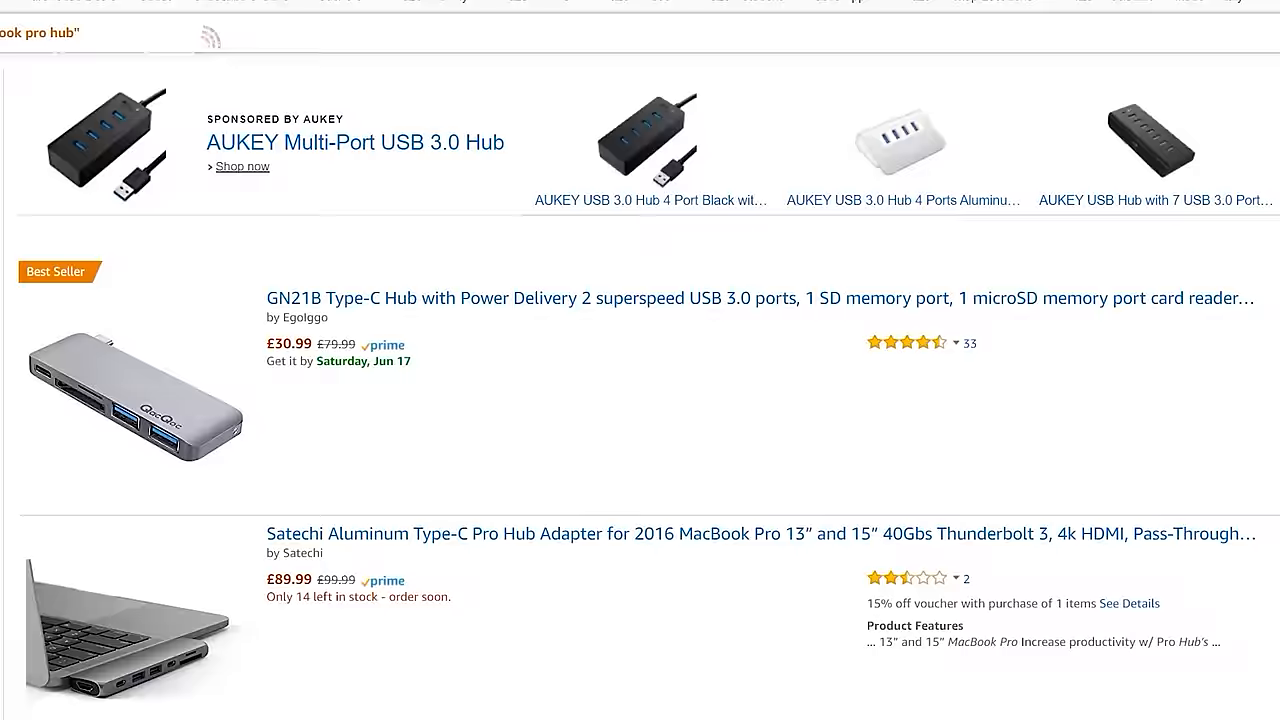
{"action": "scroll", "scroll_direction": "down", "scroll_amount": 3}
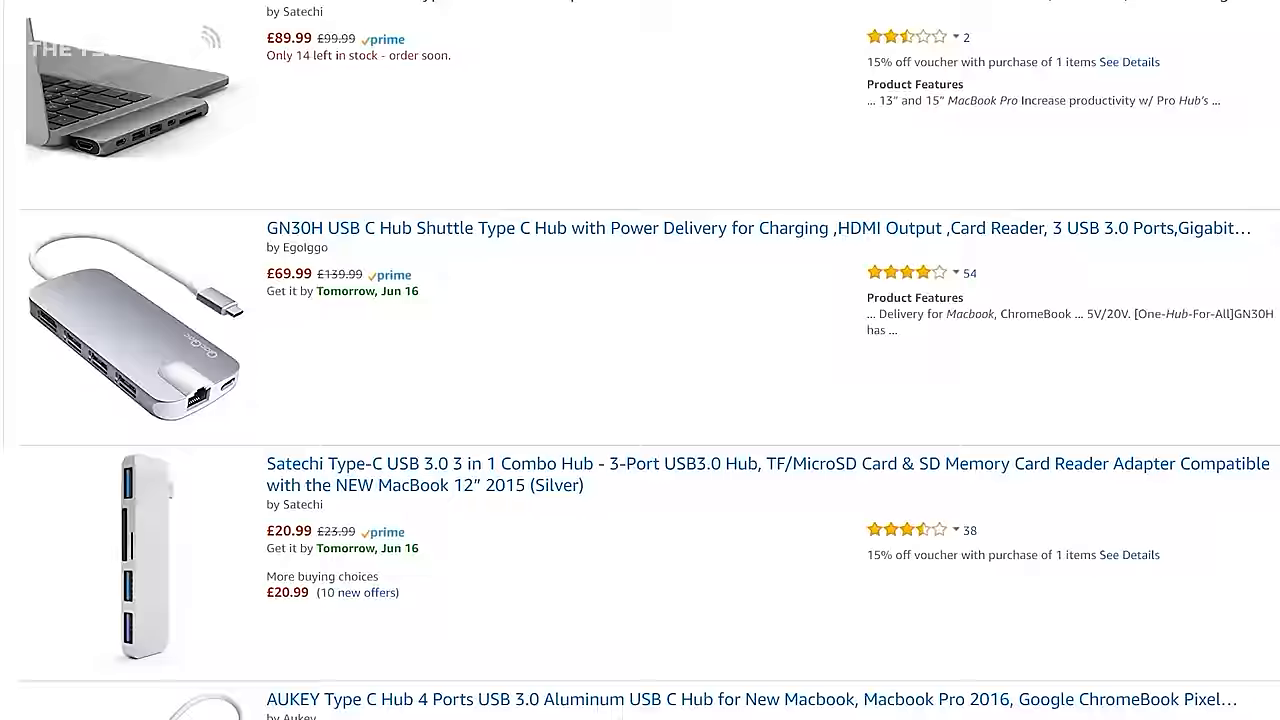